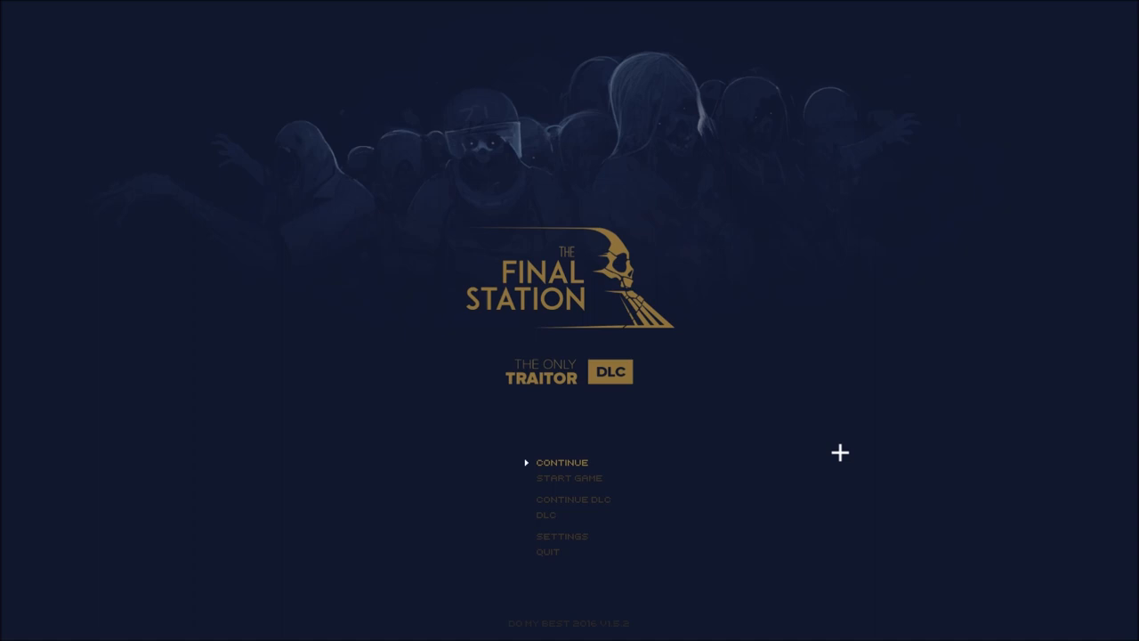
Advance the hall scene and move the view right toward the station platform outside.
left_click(562, 463)
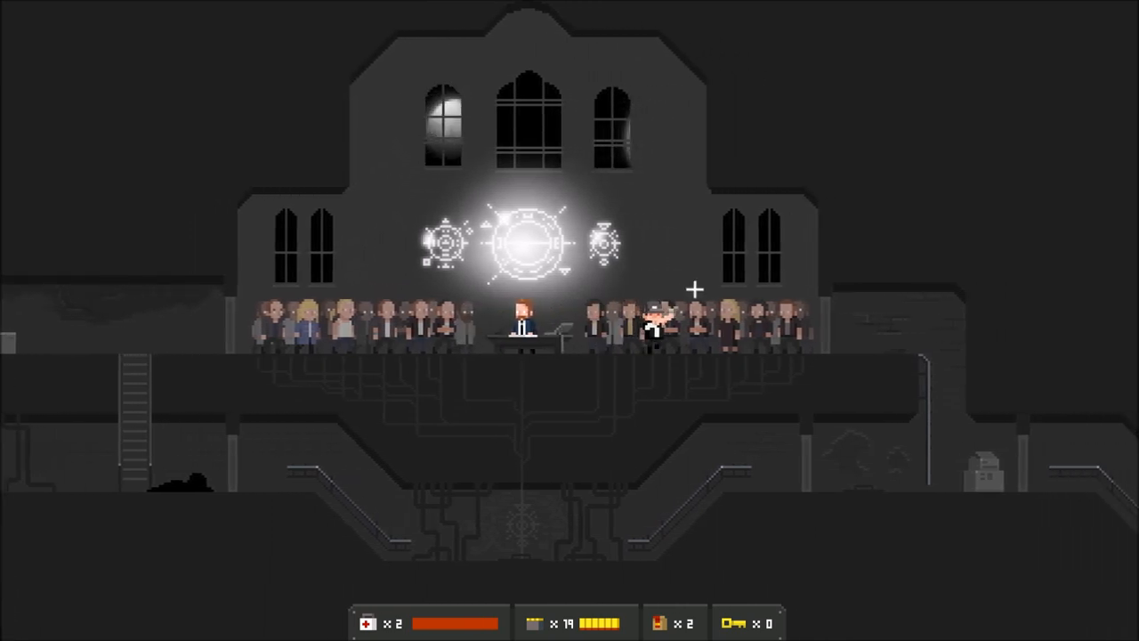
scroll("right", 3)
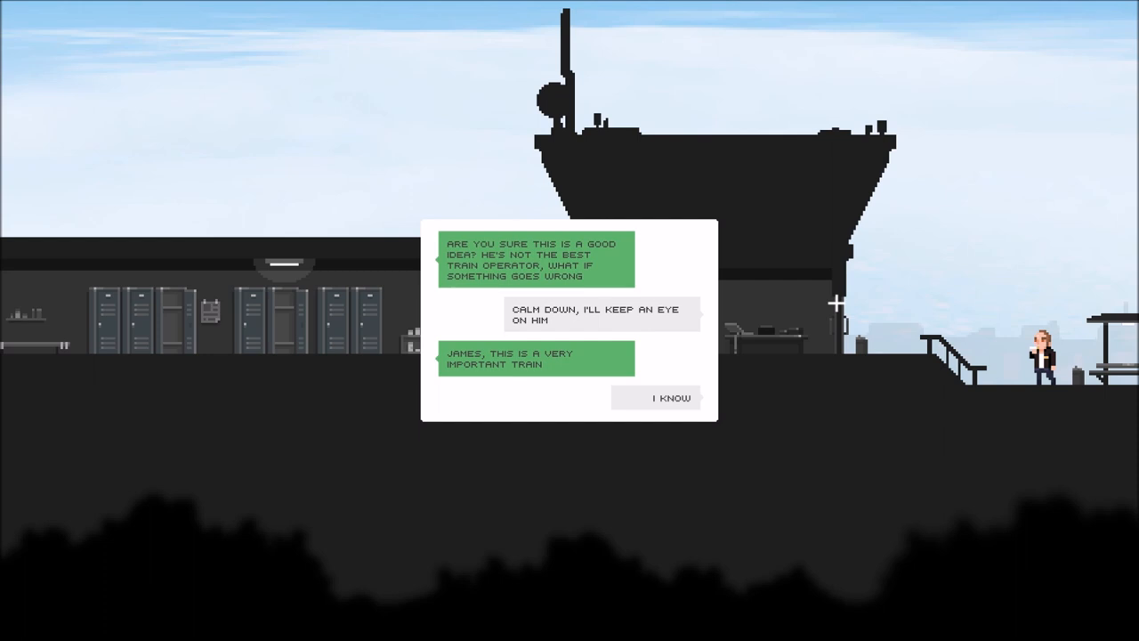
Finish the conductor's dialogue and walk right along the platform to the locomotive keypad.
left_click(671, 399)
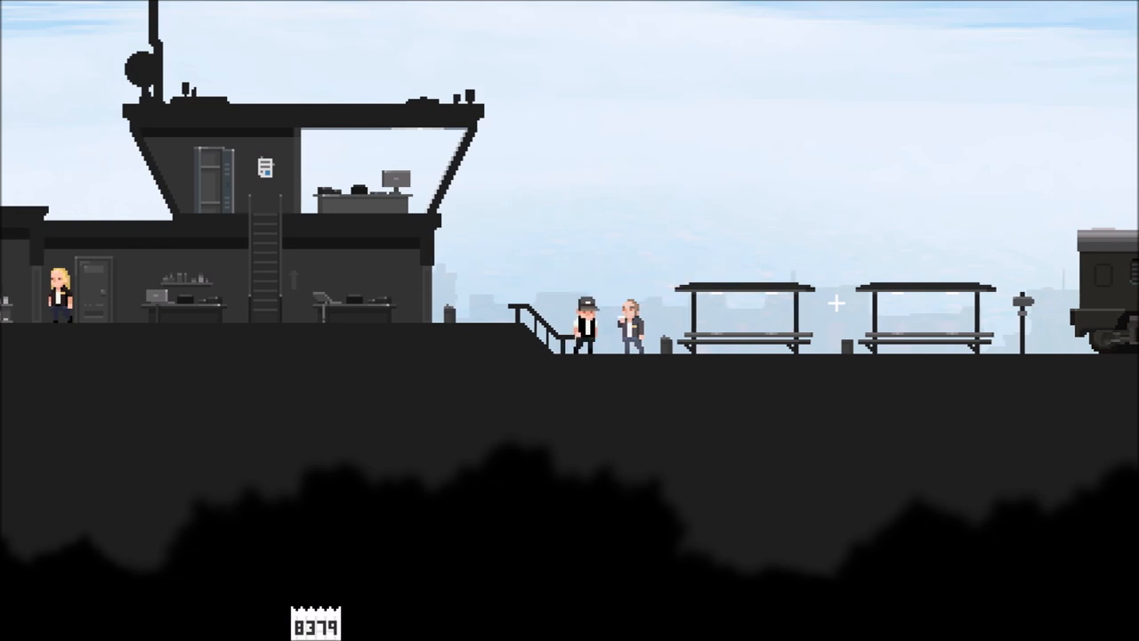
scroll("right", 3)
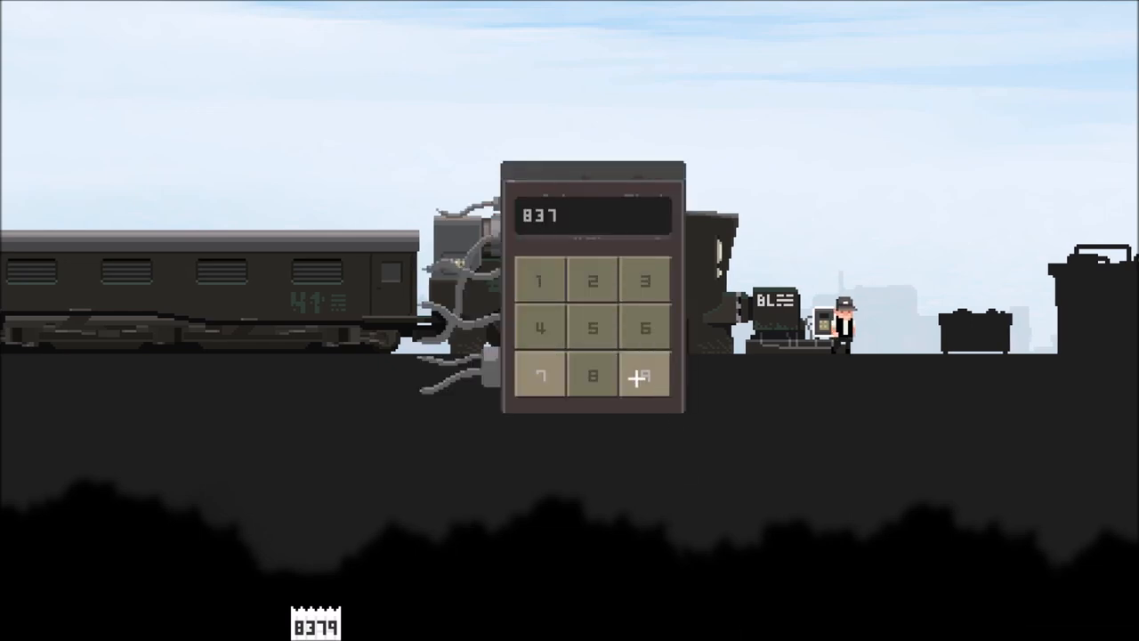
Enter code 8379 on the keypad so the train departs into the countryside.
left_click(644, 374)
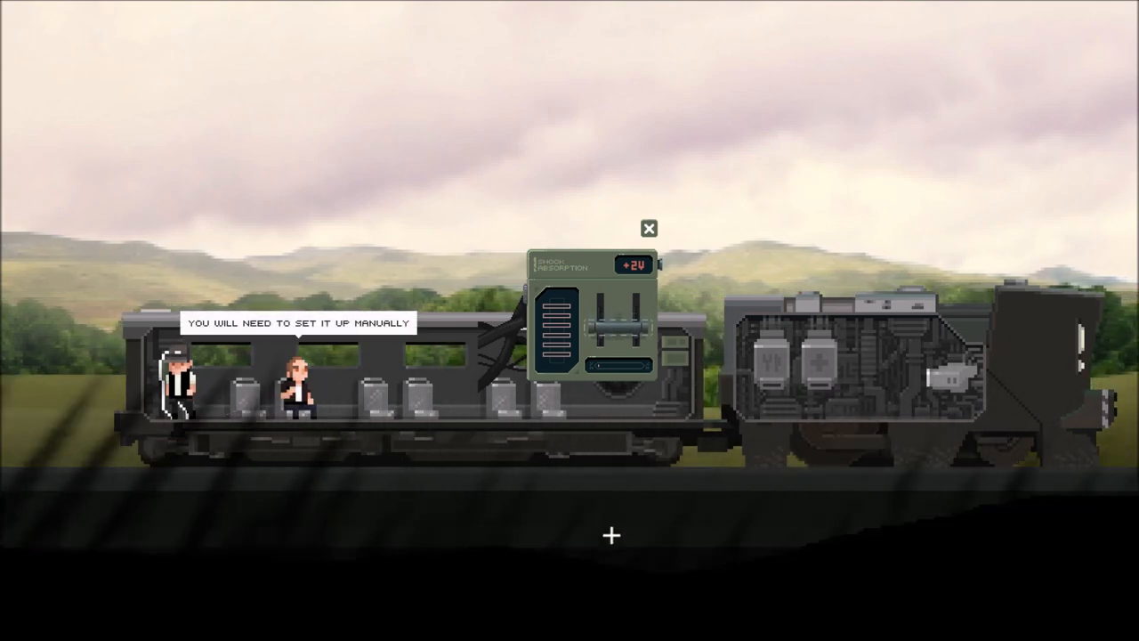
Close the manual setup panel, leaving the power readout at 100V battery, 92V usage.
left_click(648, 228)
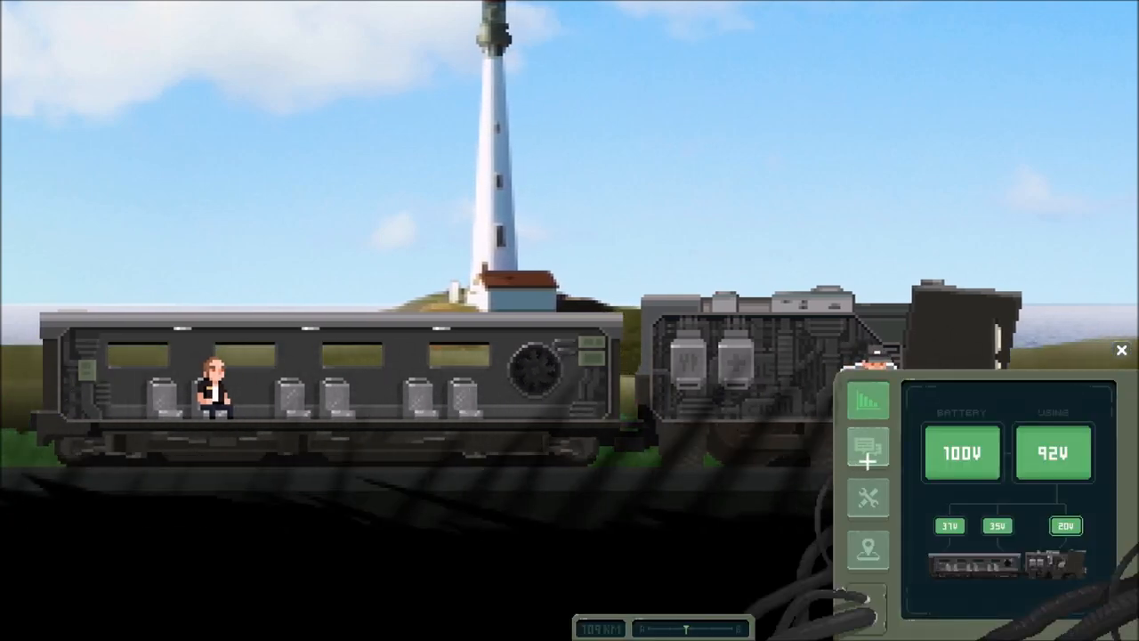
Check crafting options, the route map with Nihlard's entry, then the all-offline crew roster.
left_click(869, 498)
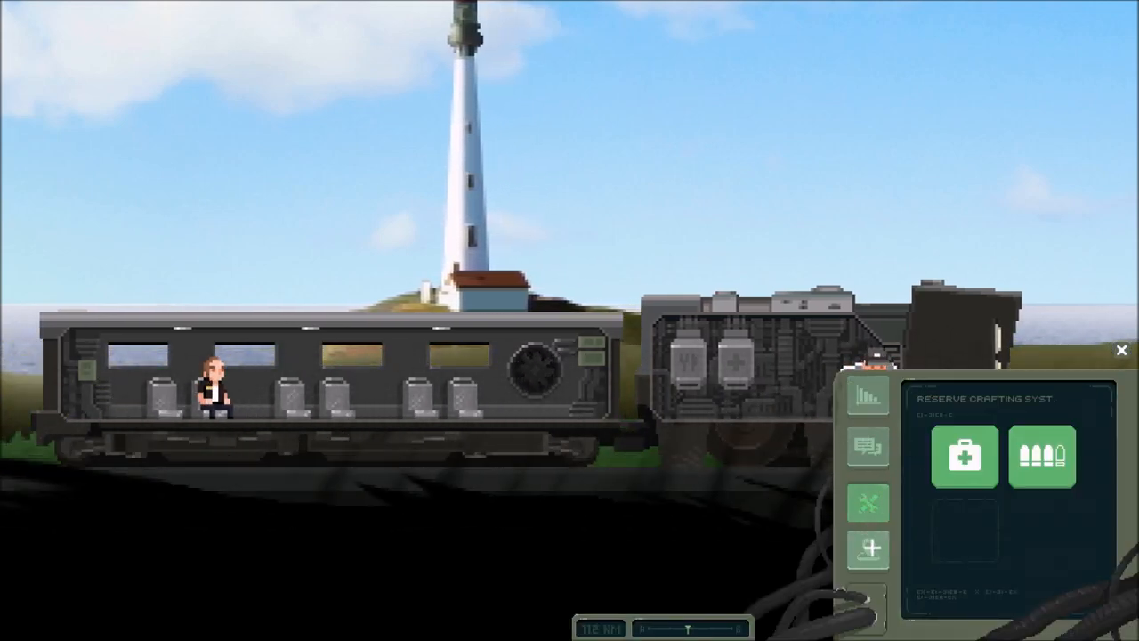
left_click(868, 555)
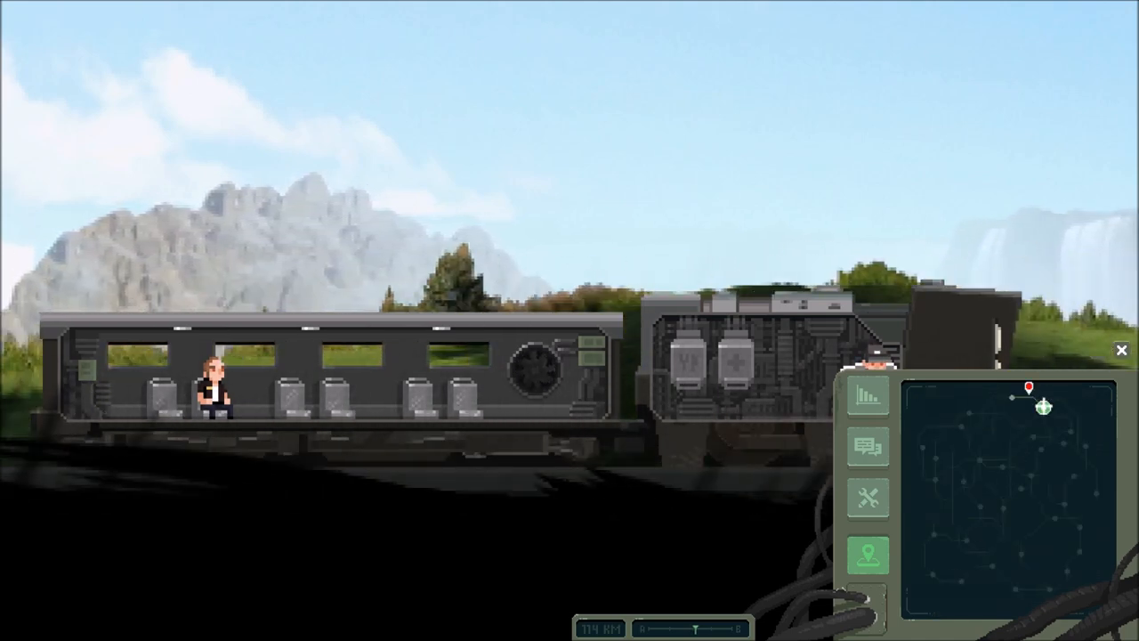
left_click(1028, 406)
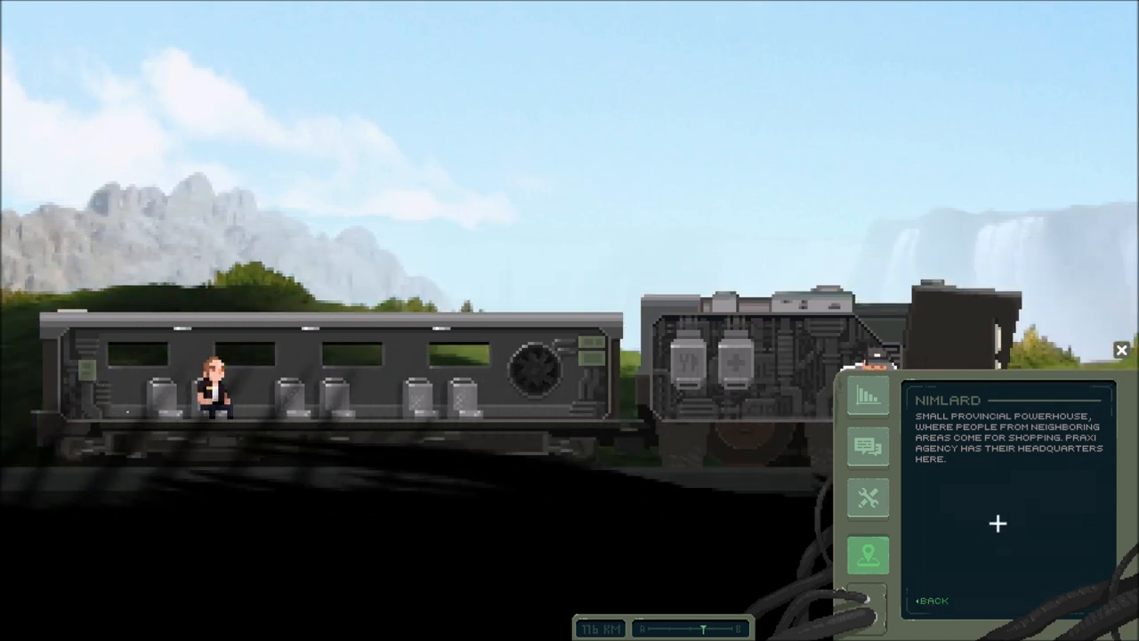
left_click(868, 397)
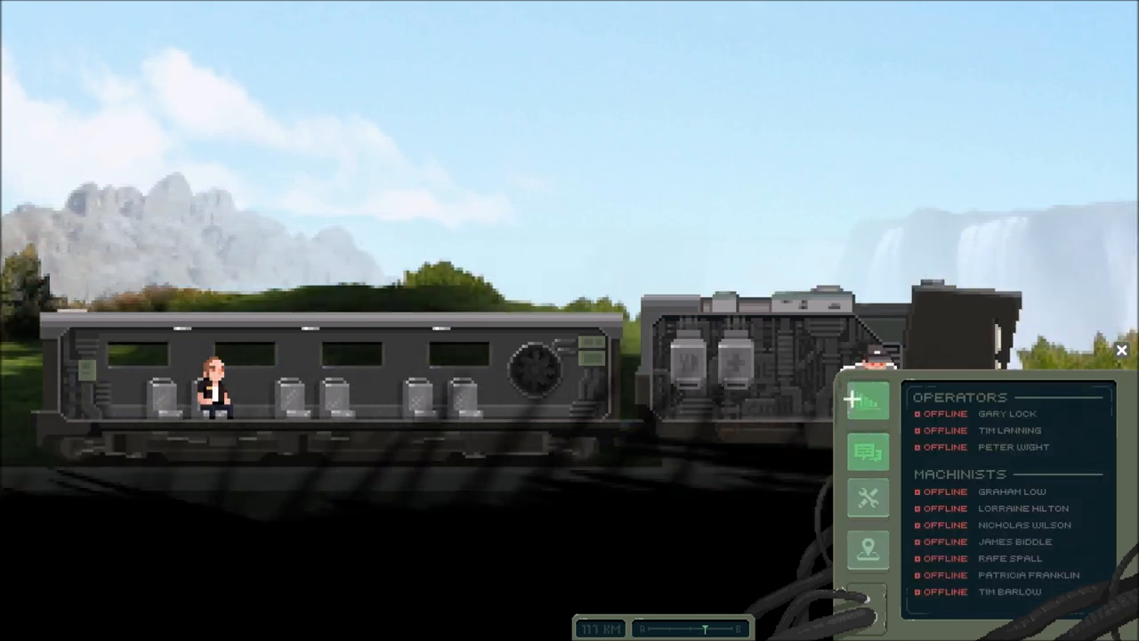
left_click(865, 398)
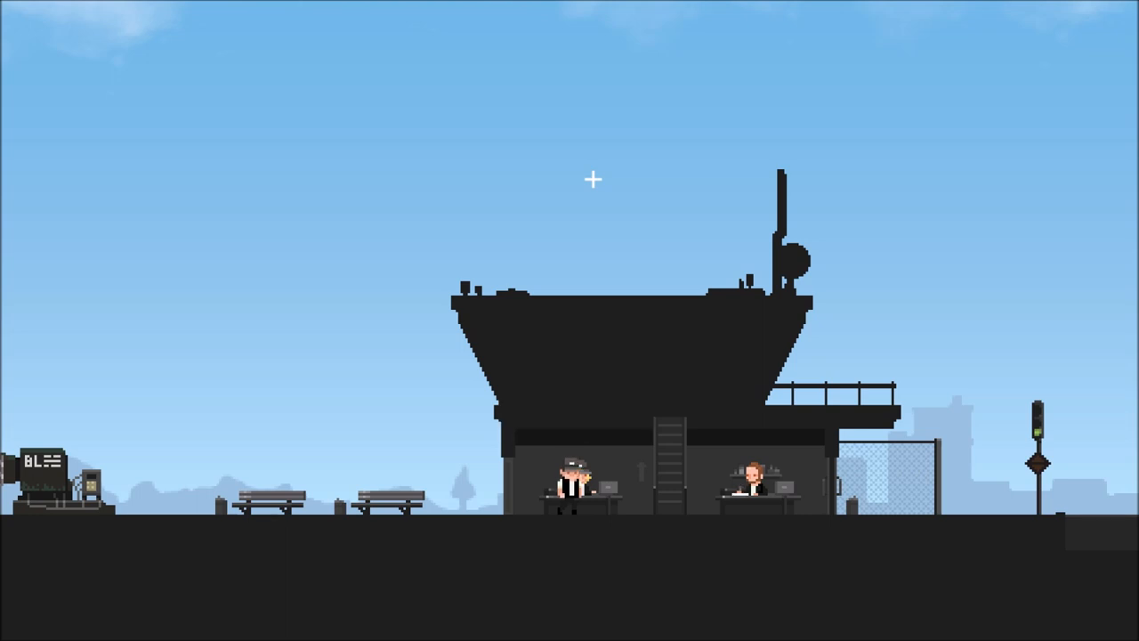
Interact with the station staff at their desks so two passengers board the train.
left_click(573, 481)
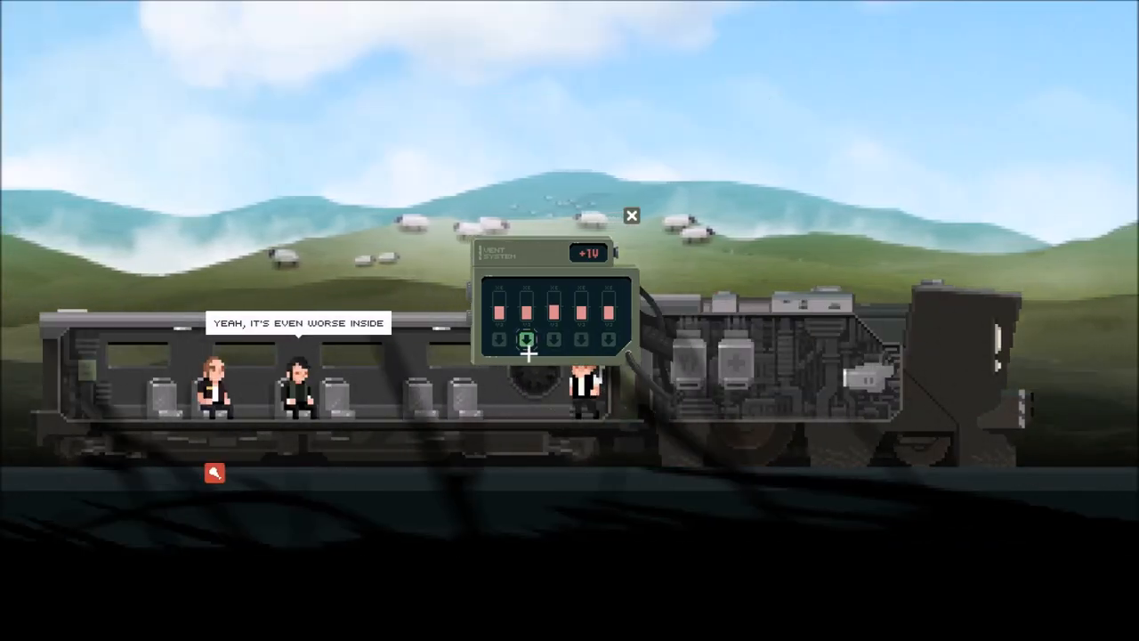
Flip regulator switches to cancel the +40 excess voltage and confirm the balanced readings.
left_click(525, 338)
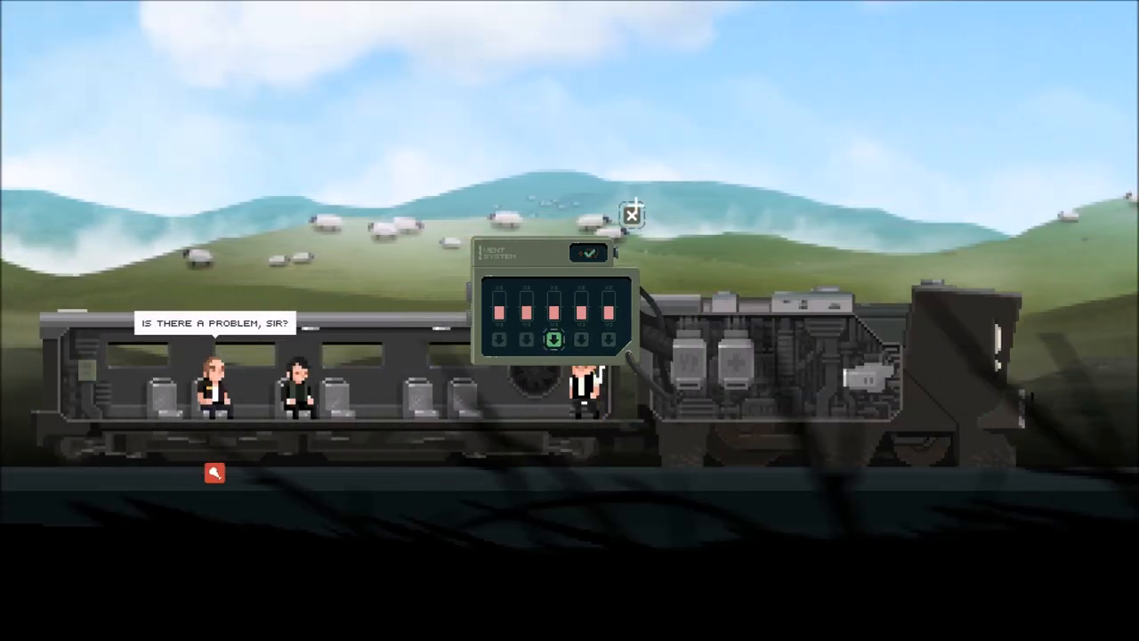
left_click(634, 214)
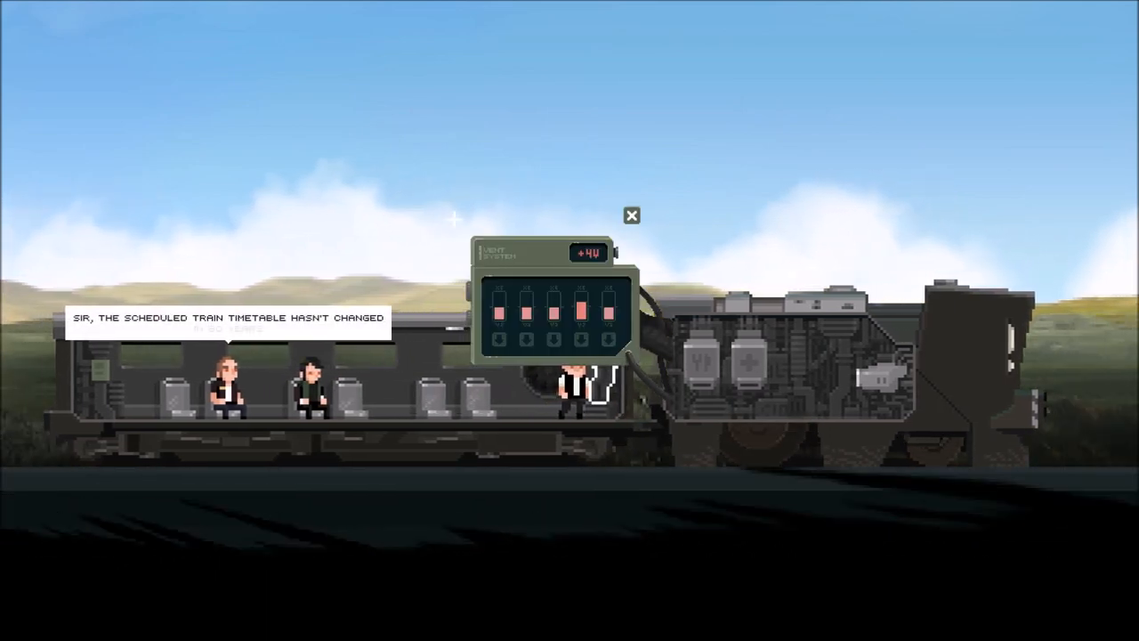
left_click(580, 342)
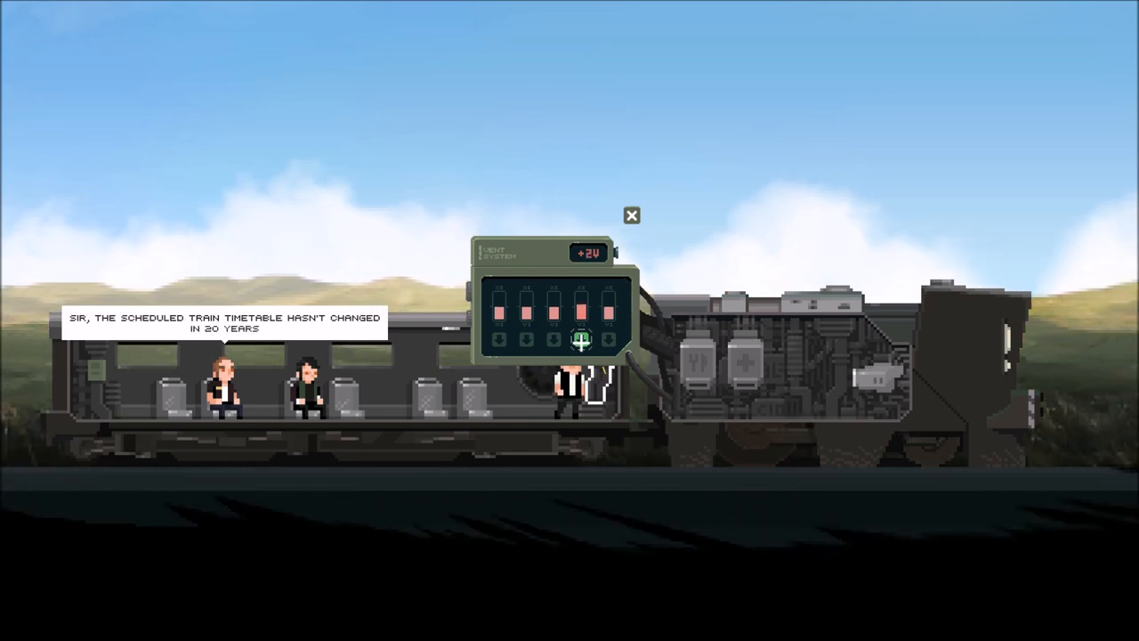
left_click(580, 338)
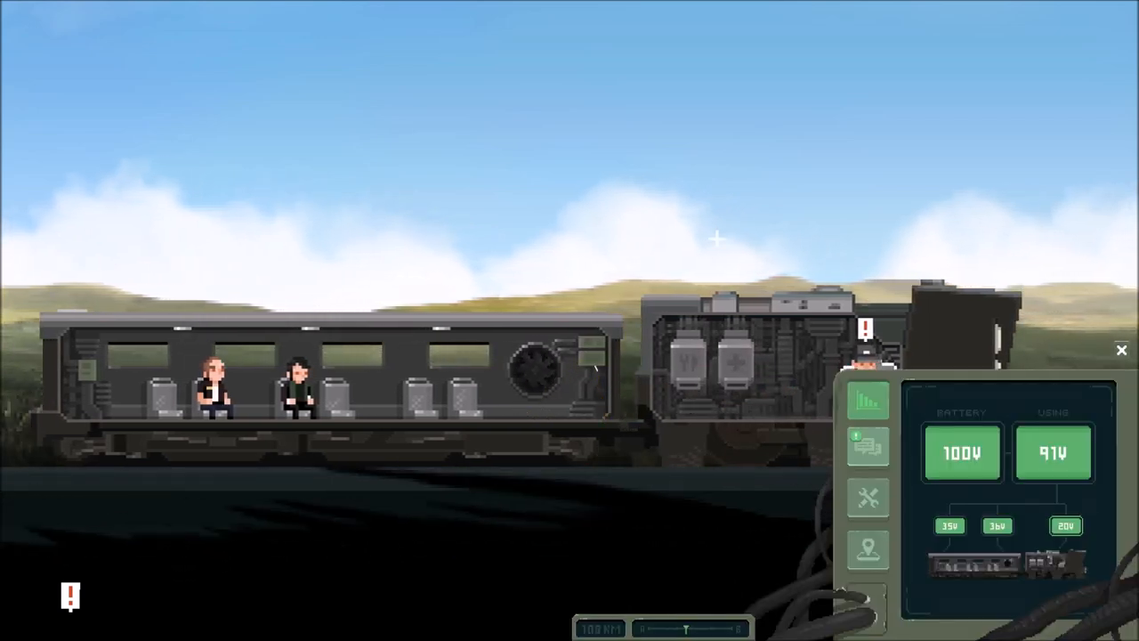
left_click(868, 451)
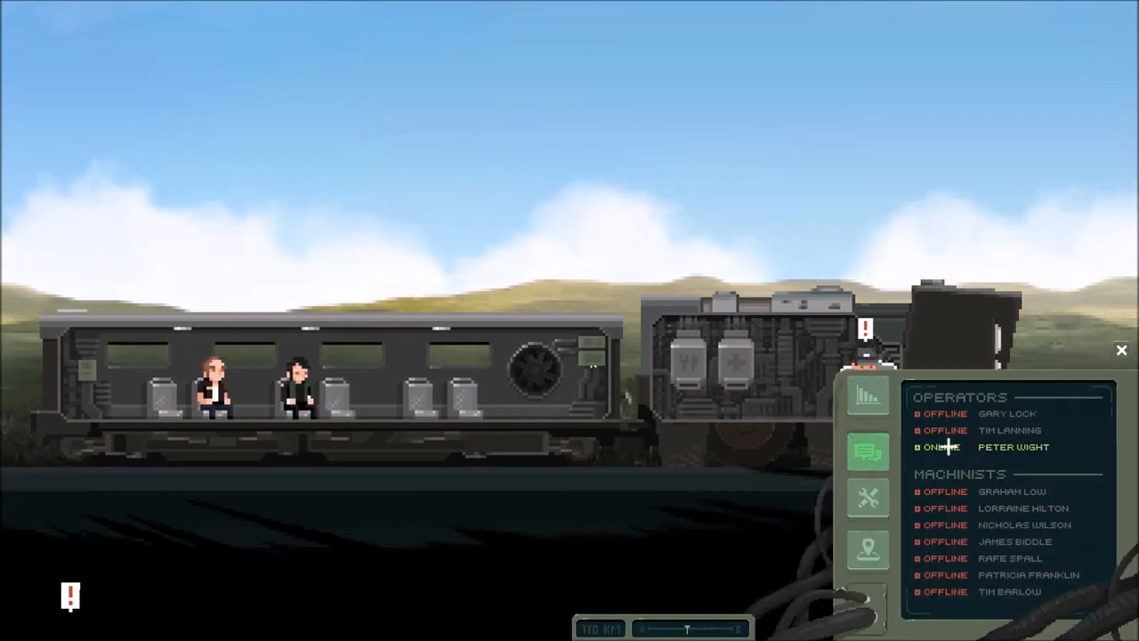
left_click(1012, 447)
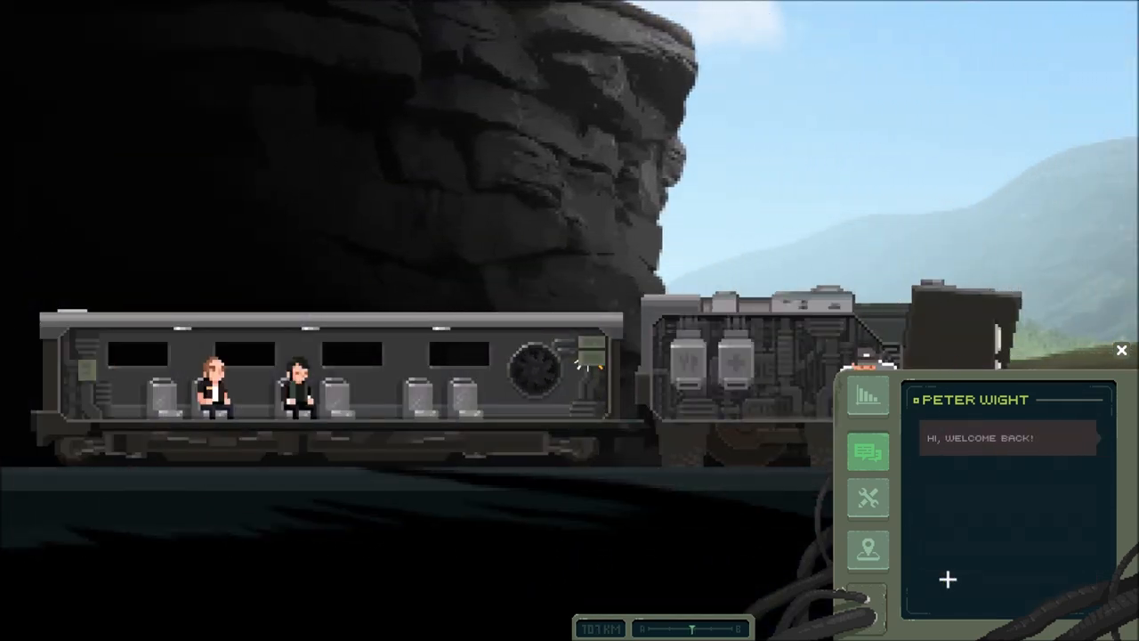
left_click(946, 580)
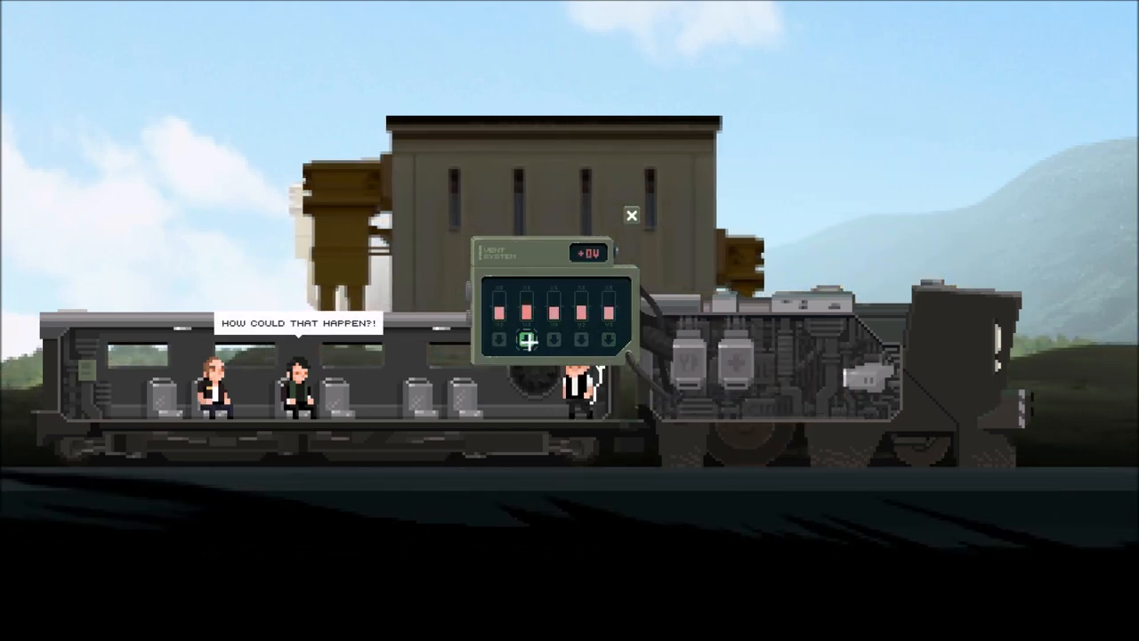
Flip a regulator switch to keep voltage balanced while the reserve crafting options show.
left_click(632, 215)
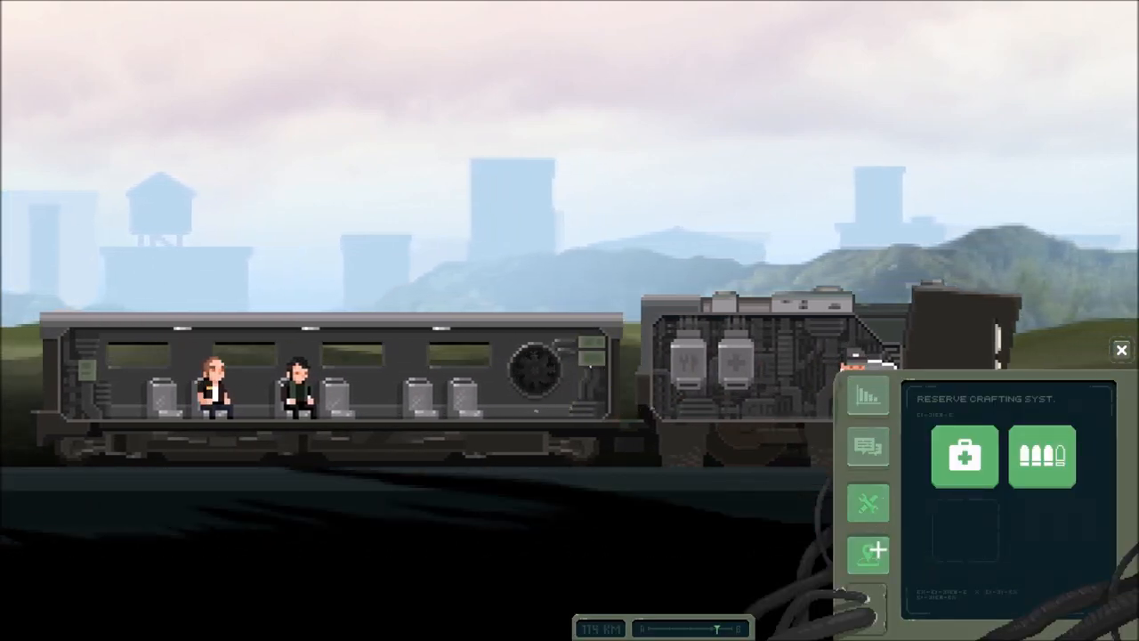
View the route map entry for Central Station Keskus and arrive at its rainy platform.
left_click(868, 555)
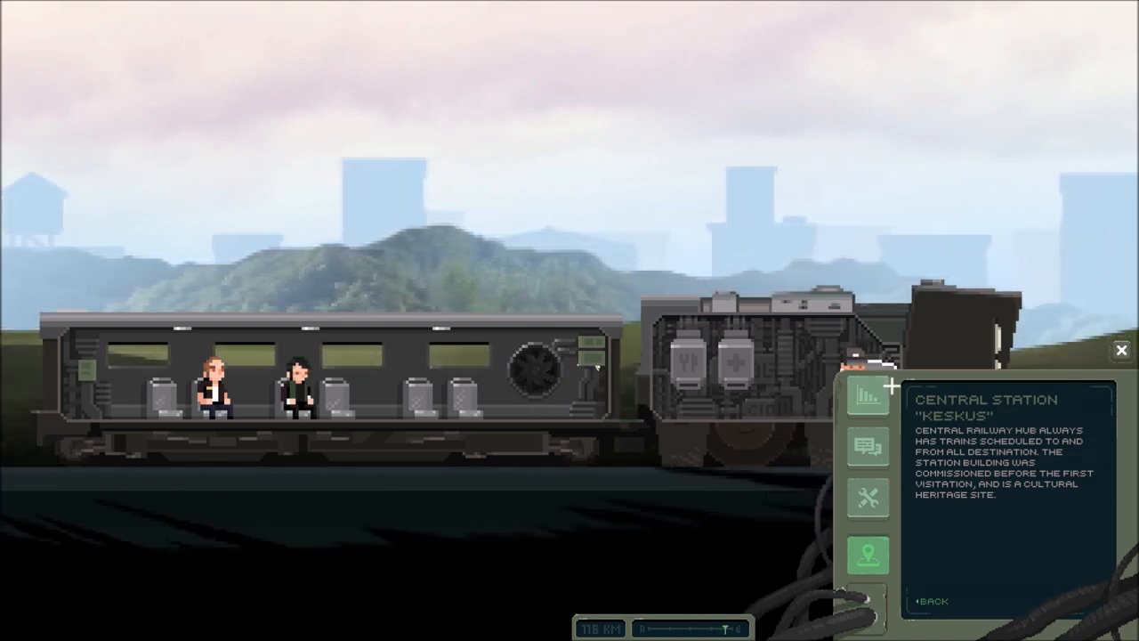
left_click(1121, 349)
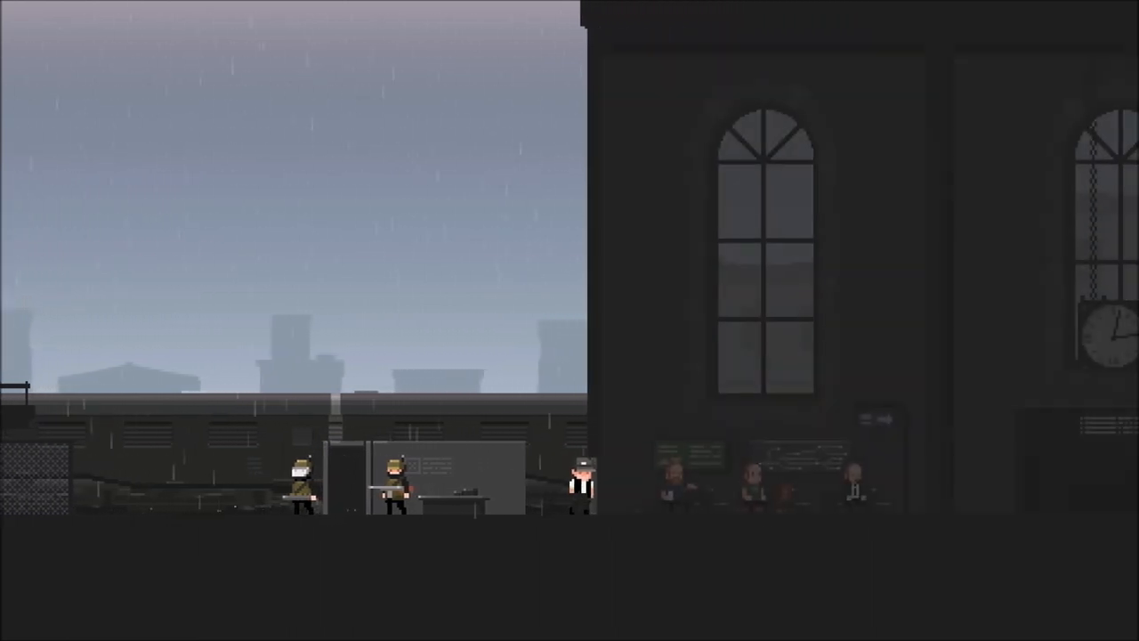
Walk right through Keskus station hall past the passengers and police booth.
scroll("right", 3)
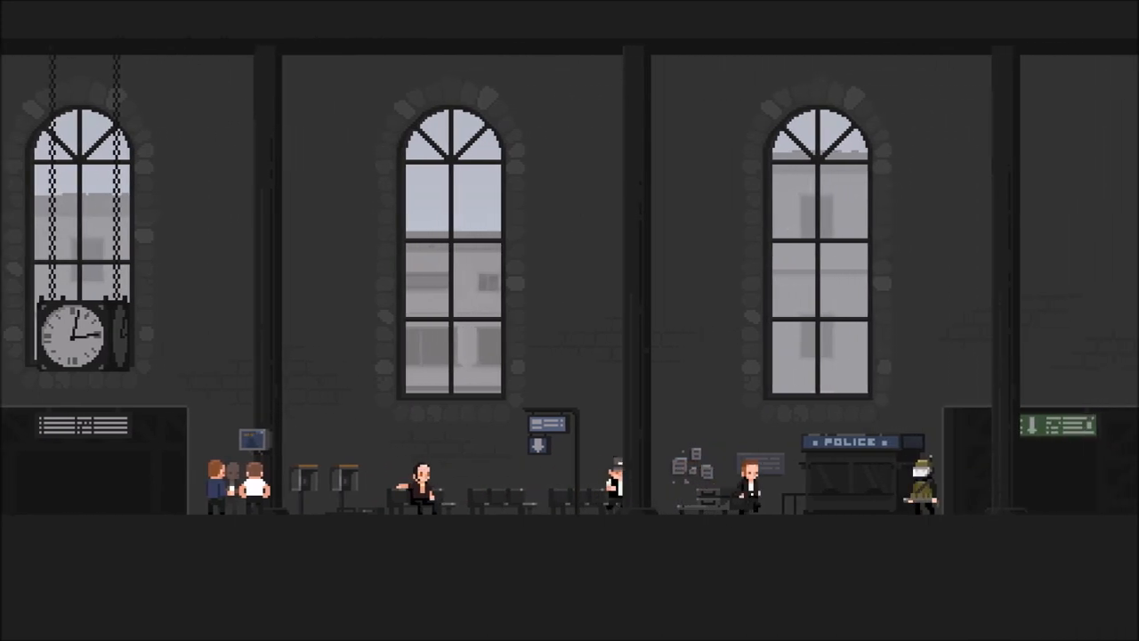
Buy one more item from the bar, leaving three in stock, and exit the trade.
scroll("right", 3)
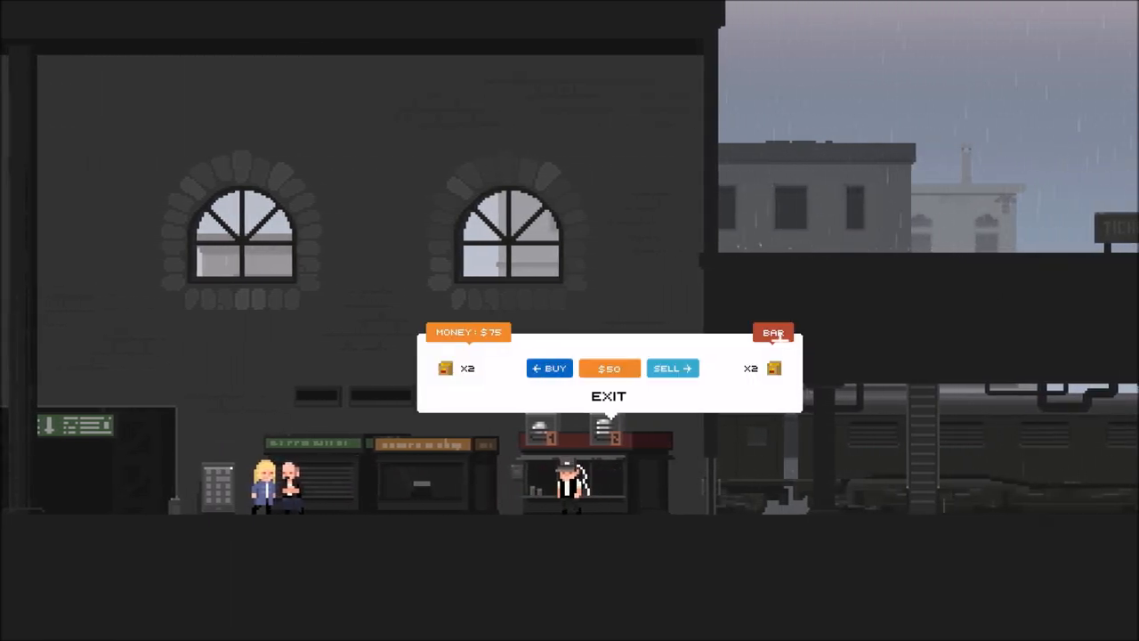
left_click(548, 367)
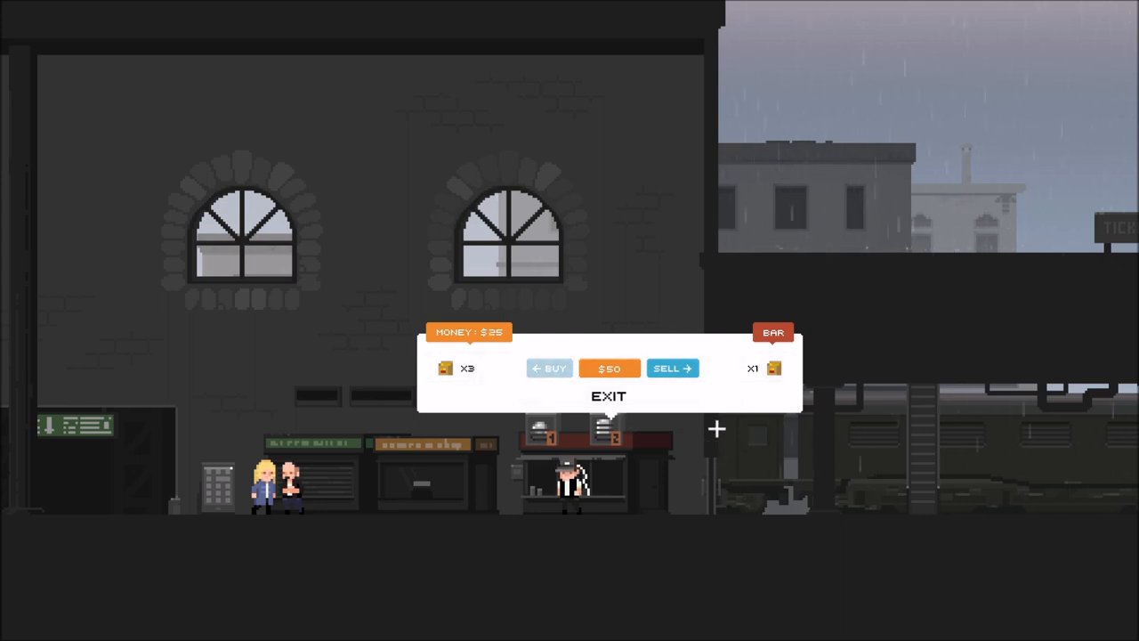
left_click(609, 395)
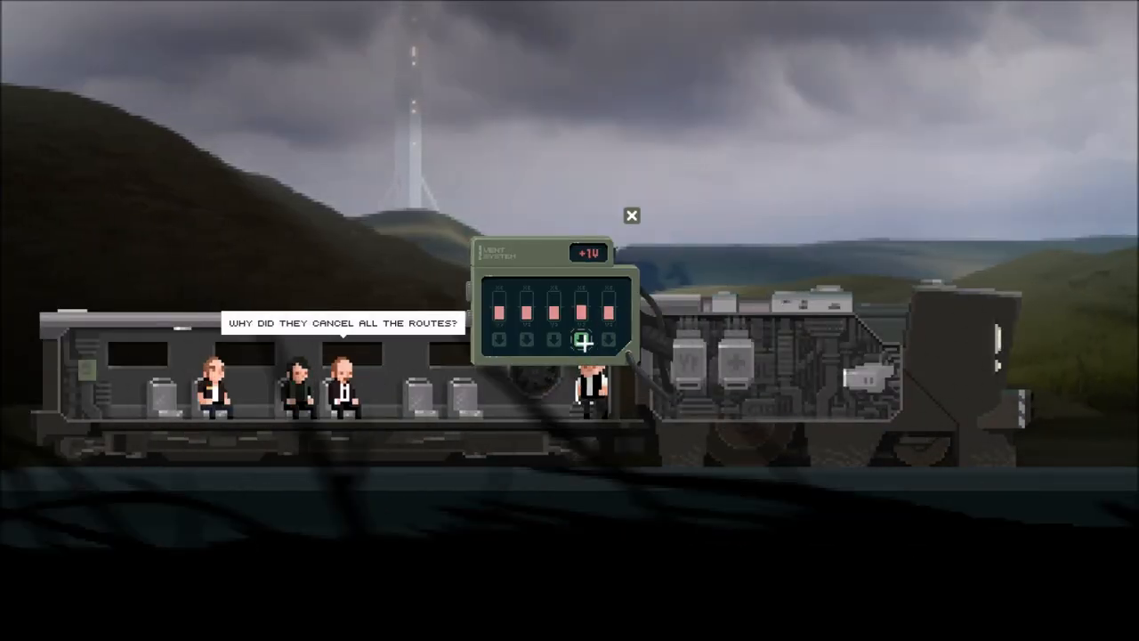
Flip the engine repair panel switches until the check mark confirms the fix.
left_click(629, 215)
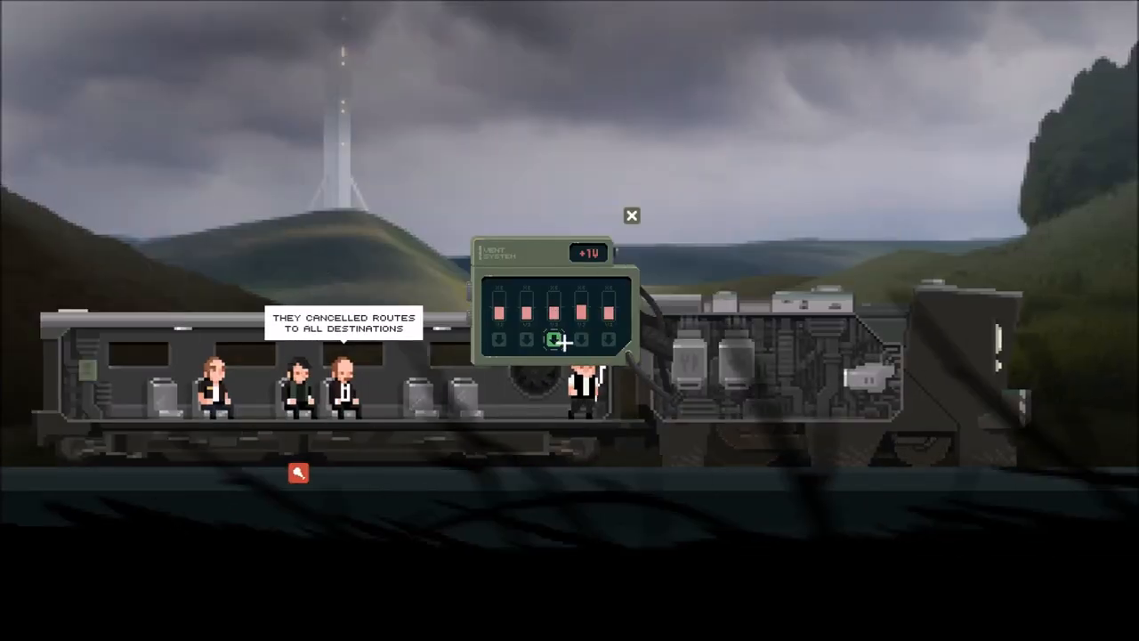
left_click(630, 215)
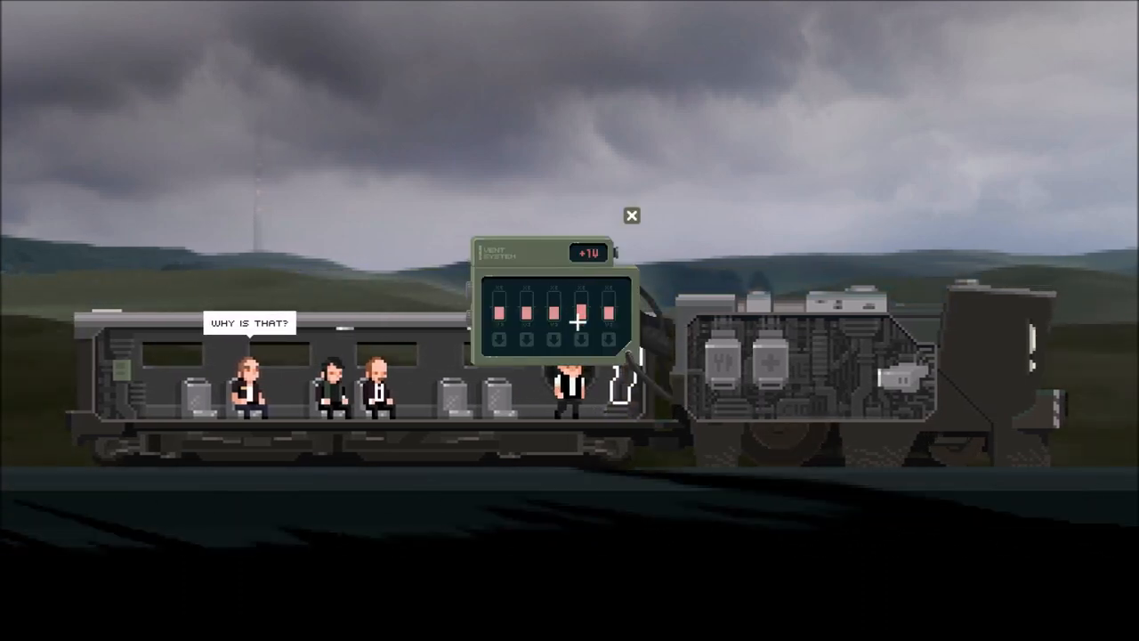
left_click(578, 341)
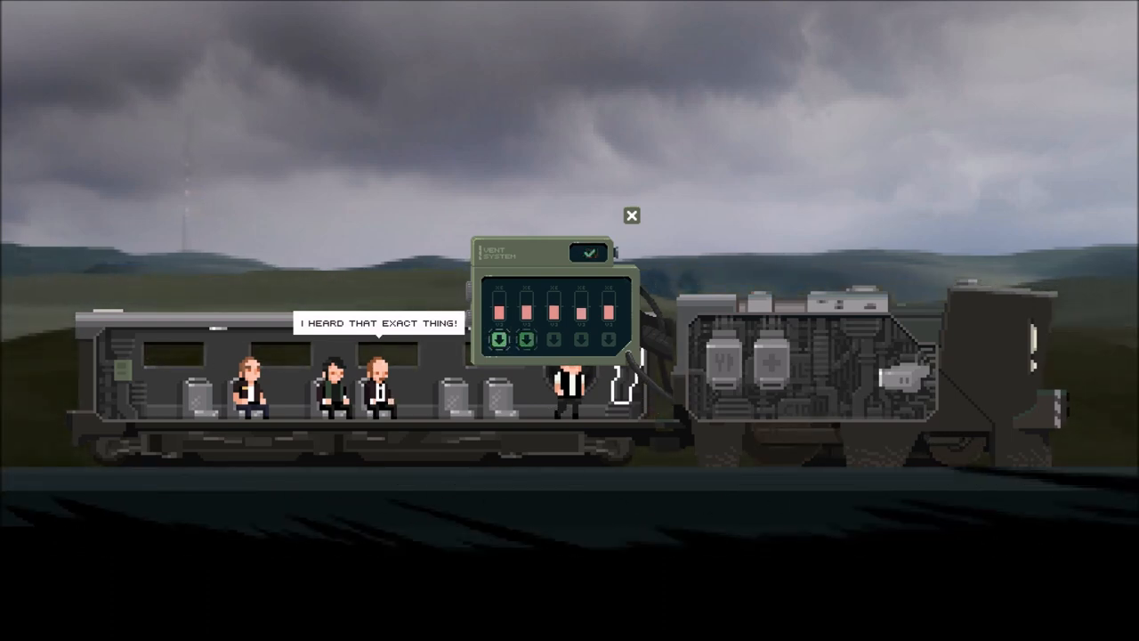
left_click(630, 215)
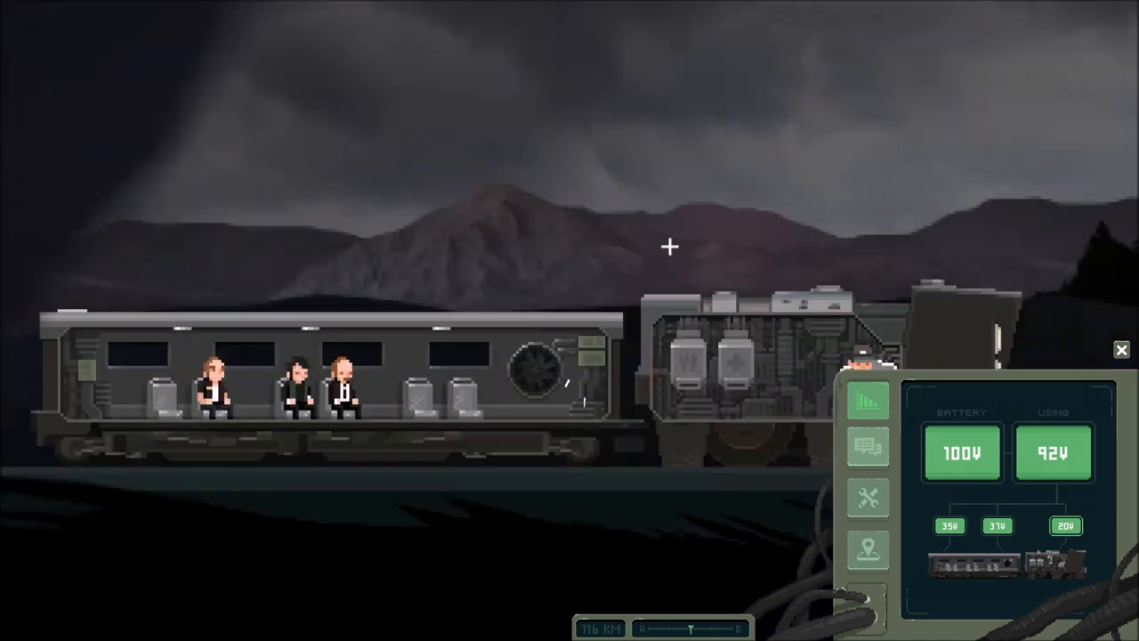
Adjust the train car's power regulator from the route map view.
left_click(866, 553)
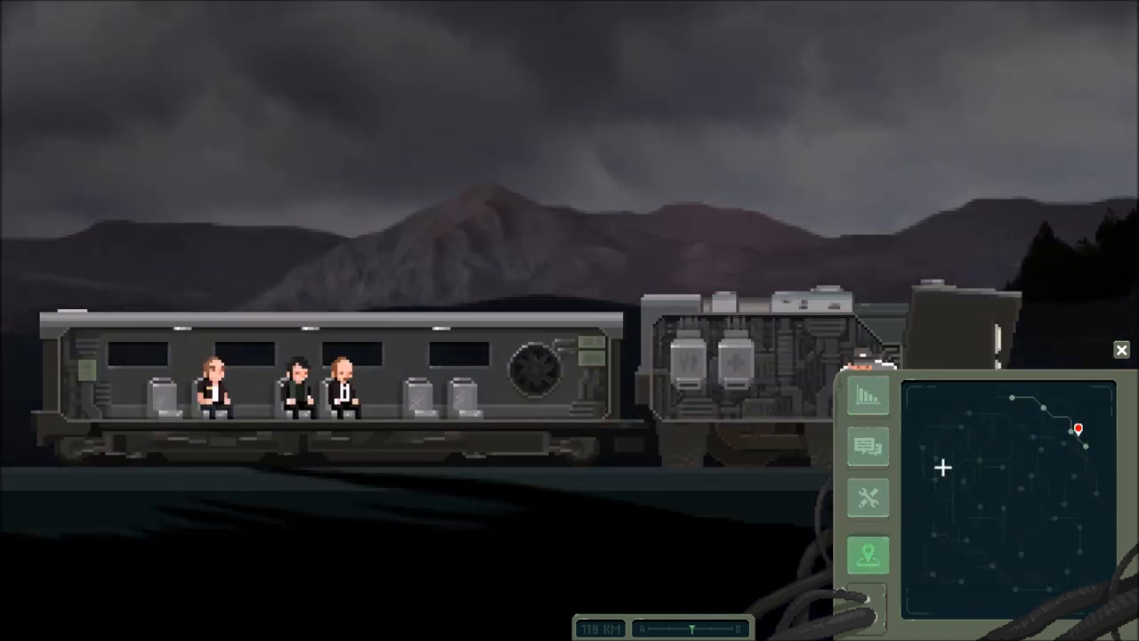
left_click(1078, 429)
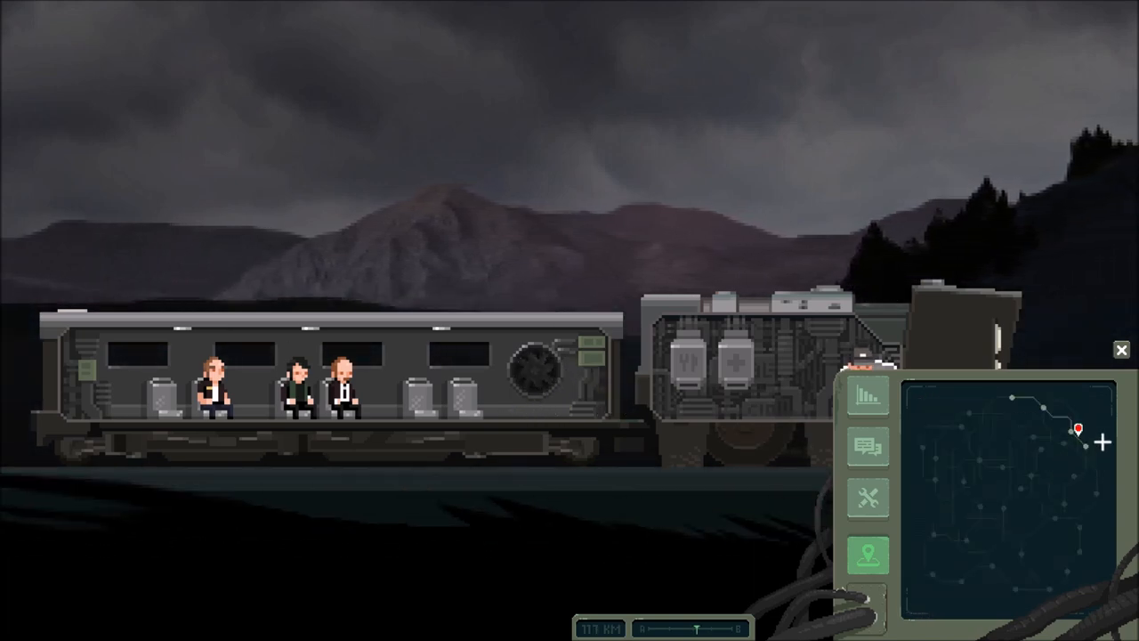
left_click(1080, 429)
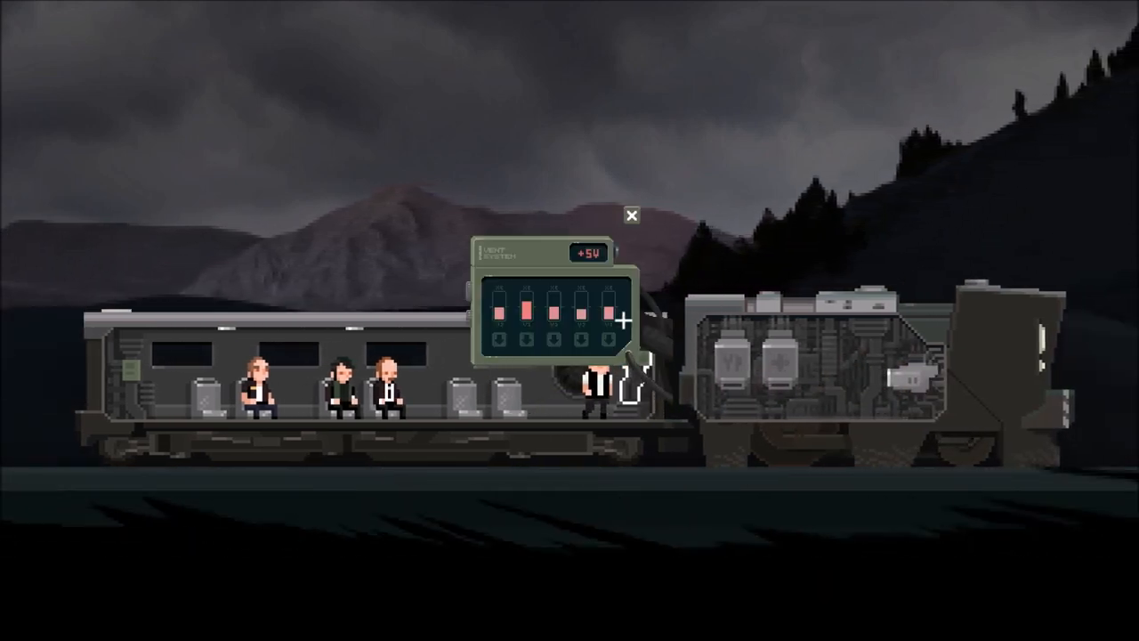
Dismiss the power readout and bring up the crew roster terminal.
left_click(631, 215)
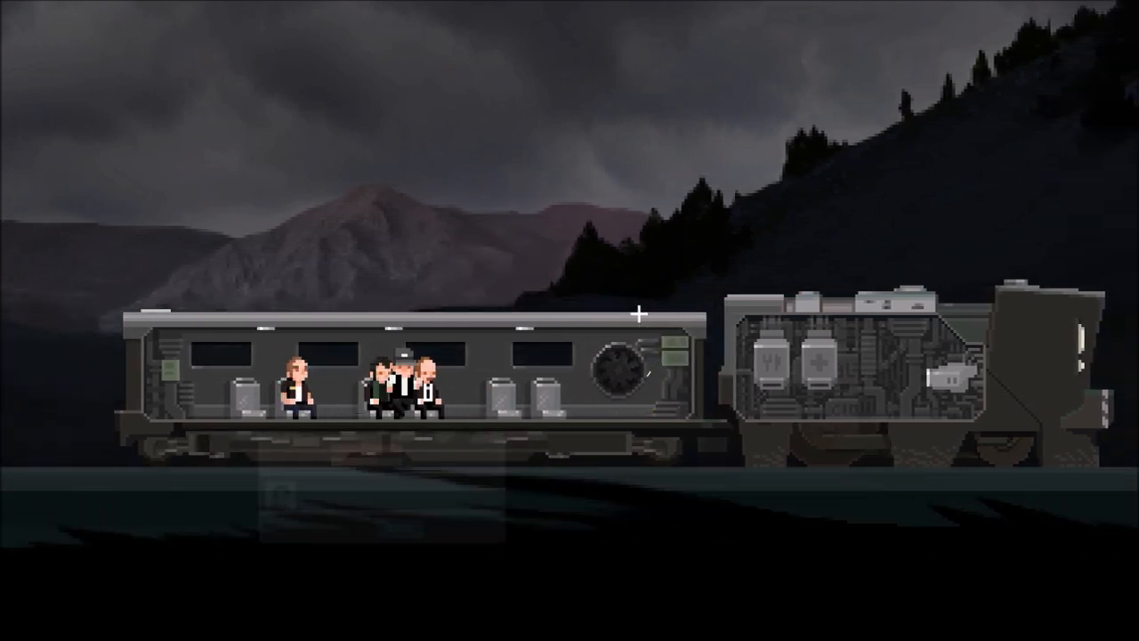
left_click(294, 391)
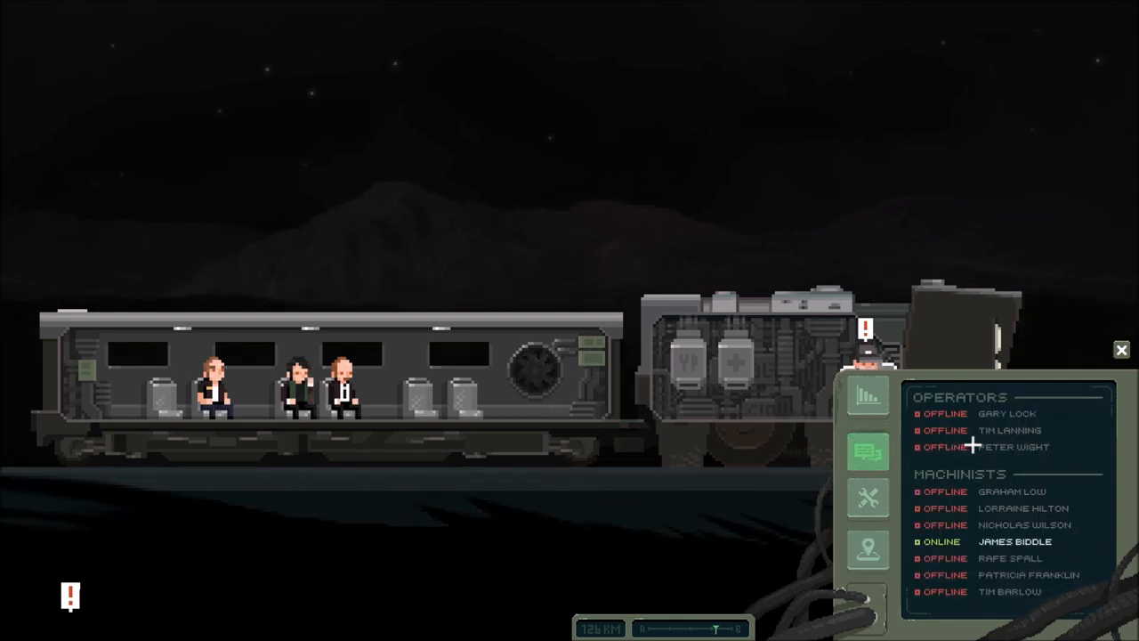
left_click(1015, 541)
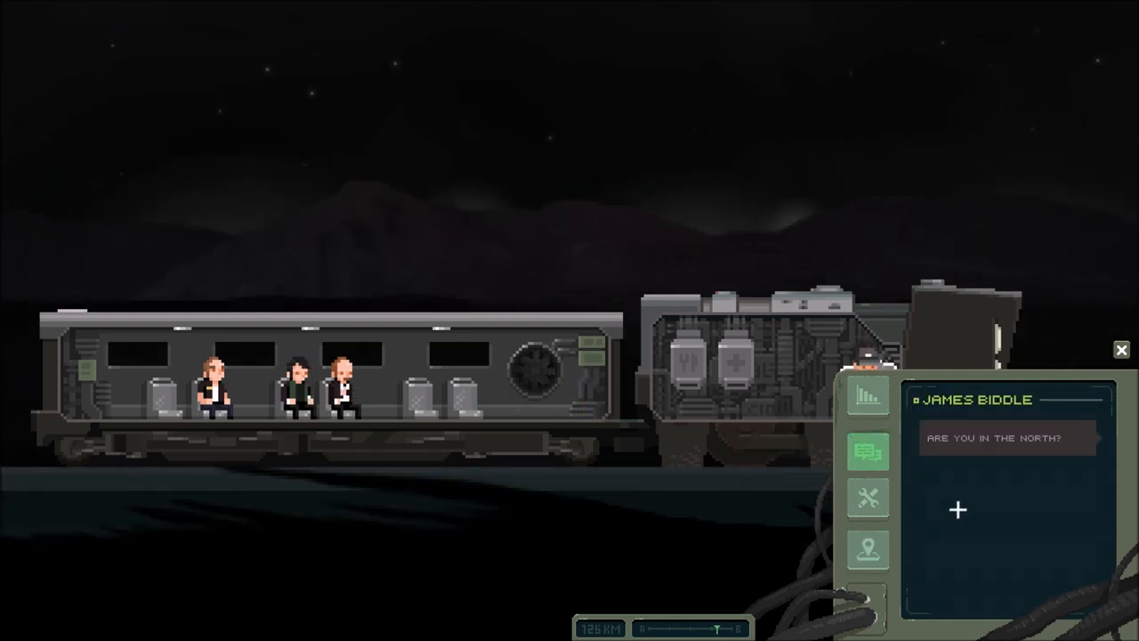
left_click(958, 509)
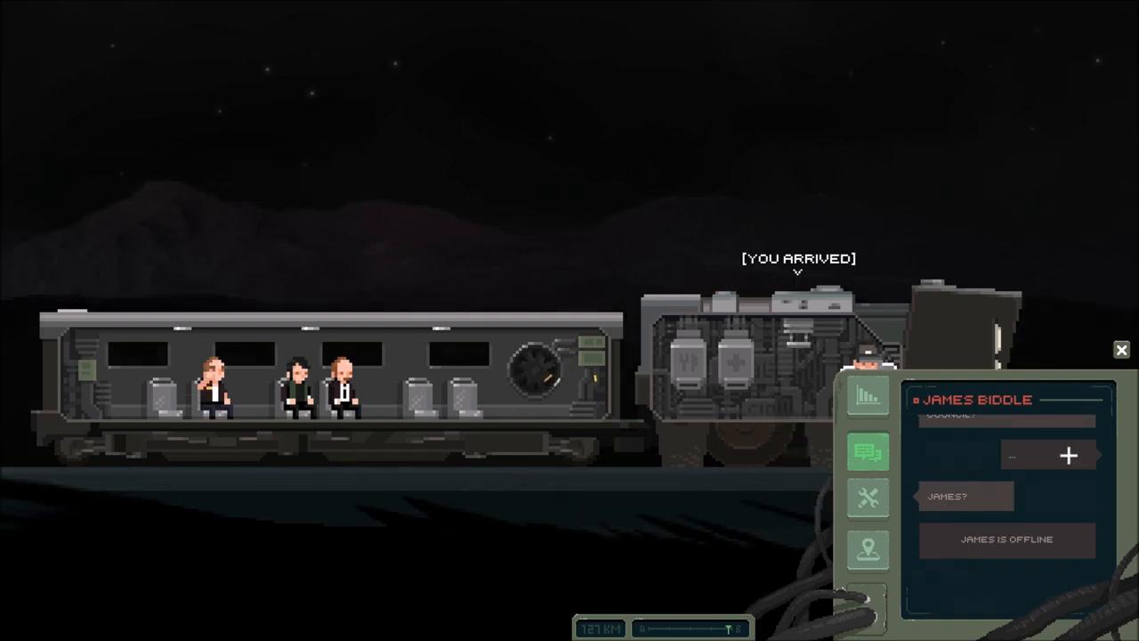
left_click(1121, 348)
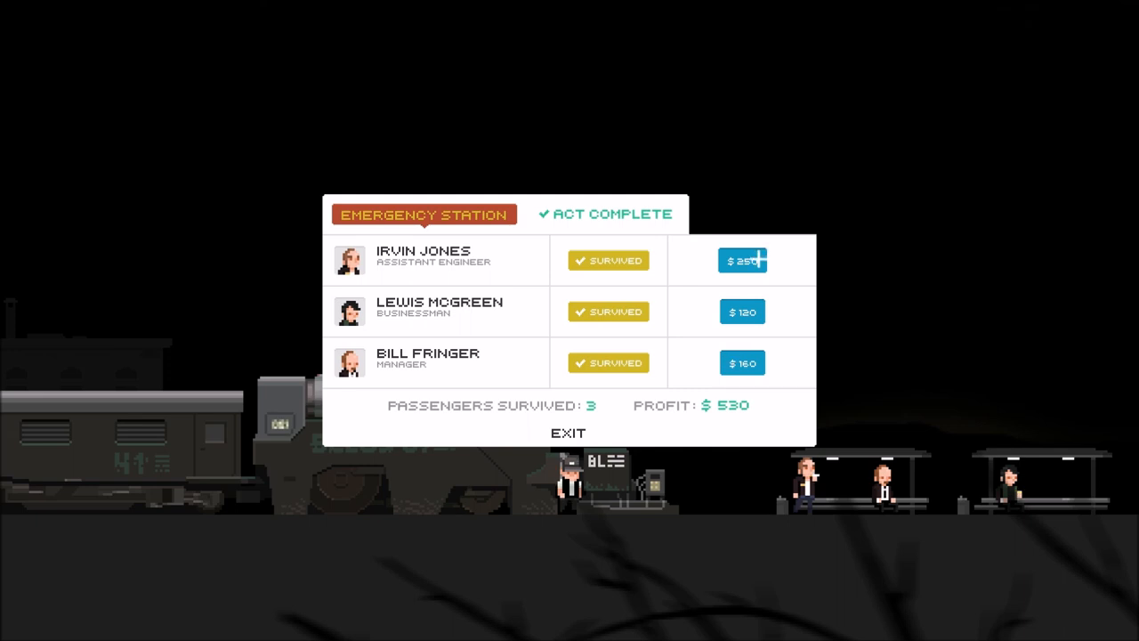
Collect Irvin Jones's fare on the Emergency Station act-complete summary.
left_click(568, 434)
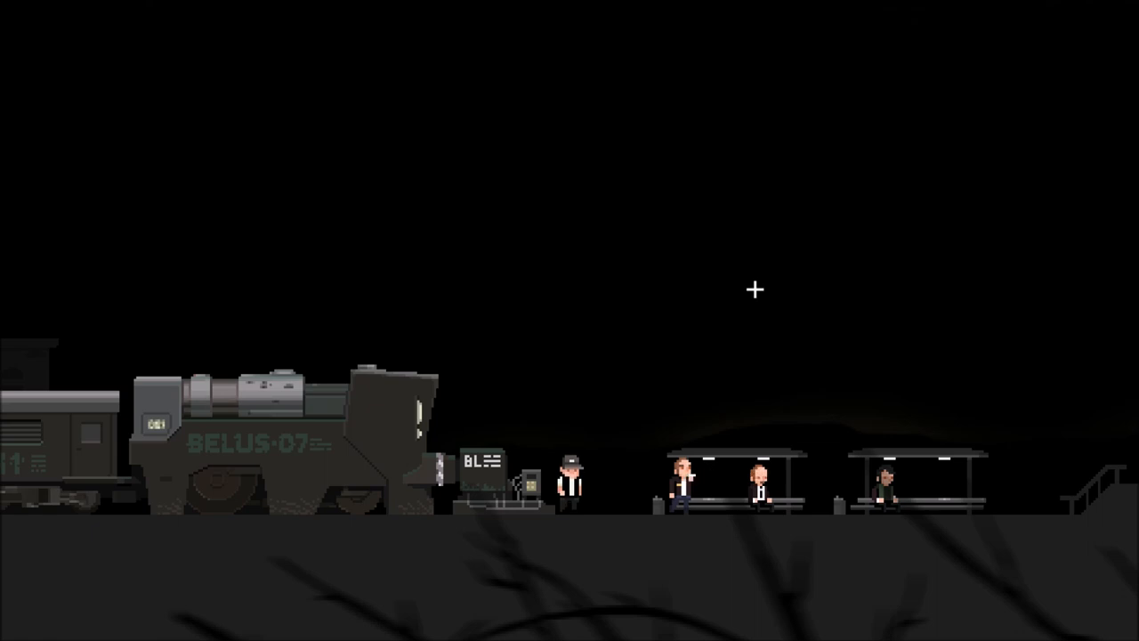
mouse_move(647, 64)
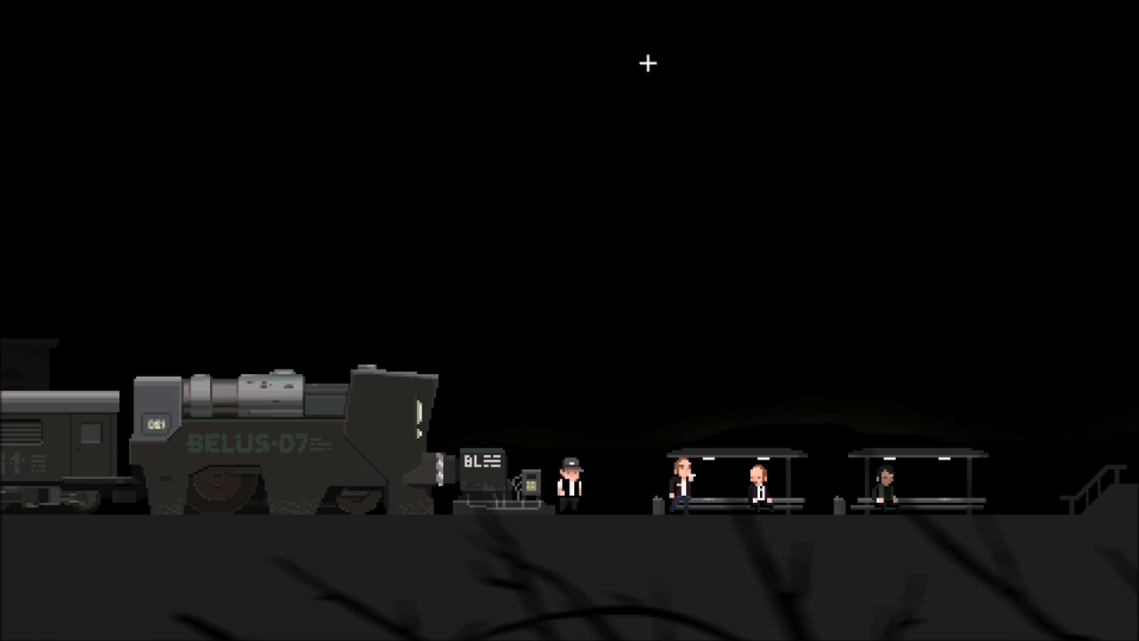
mouse_move(674, 341)
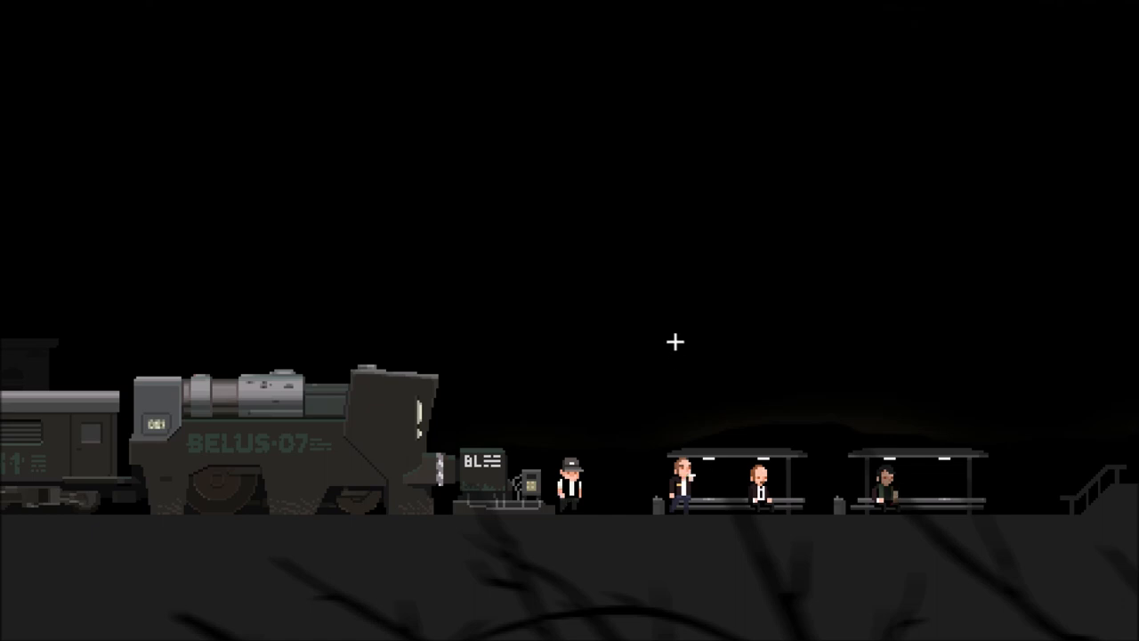
mouse_move(805, 368)
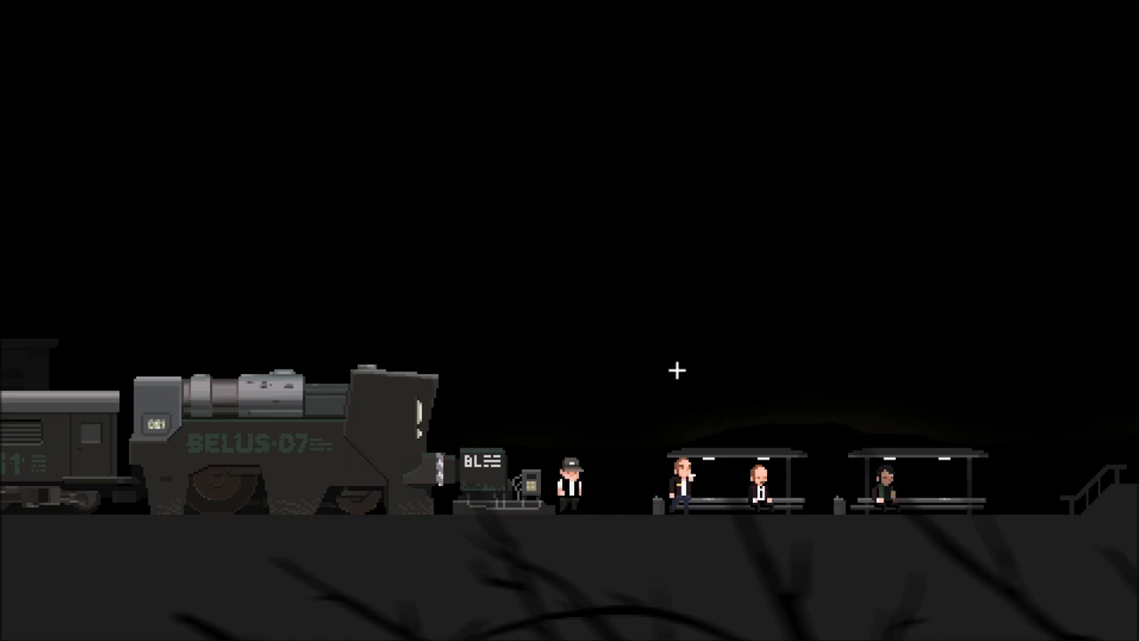
mouse_move(659, 344)
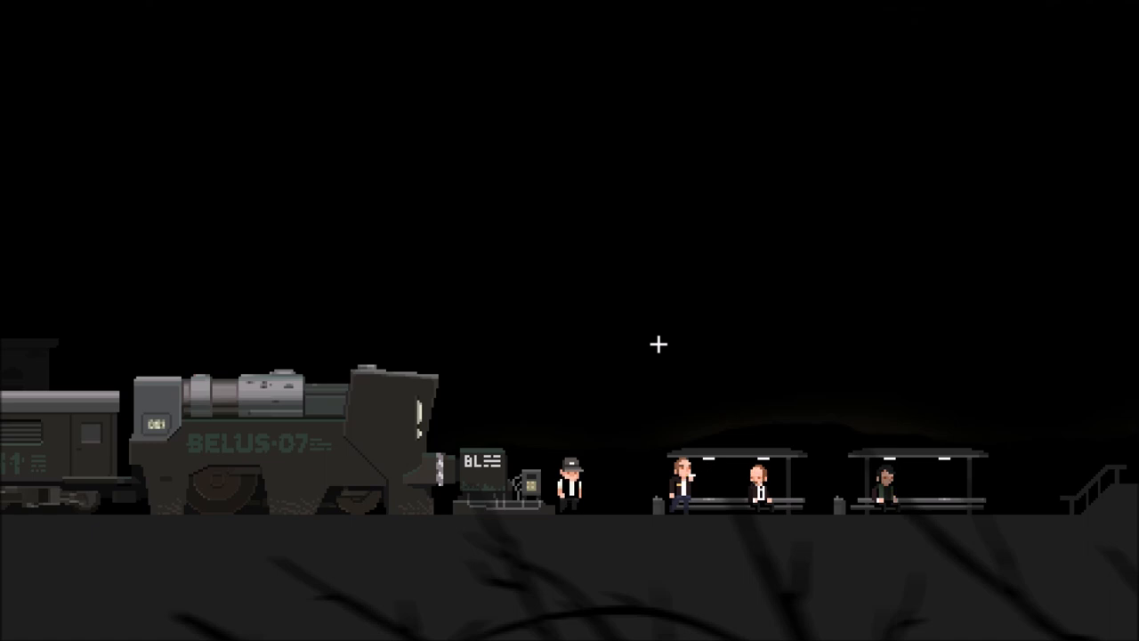